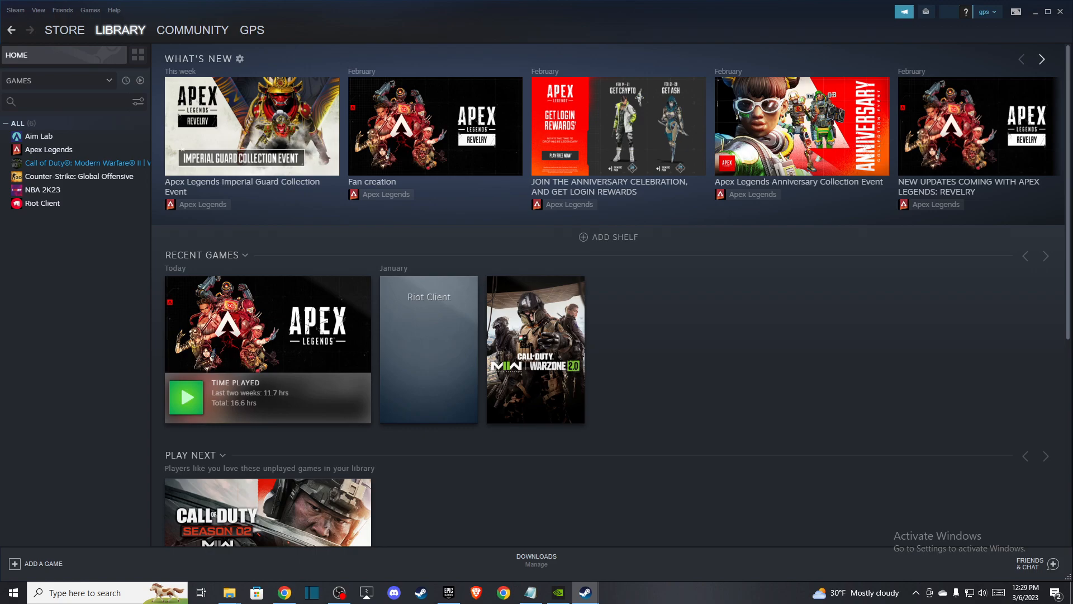
mouse_move(596, 259)
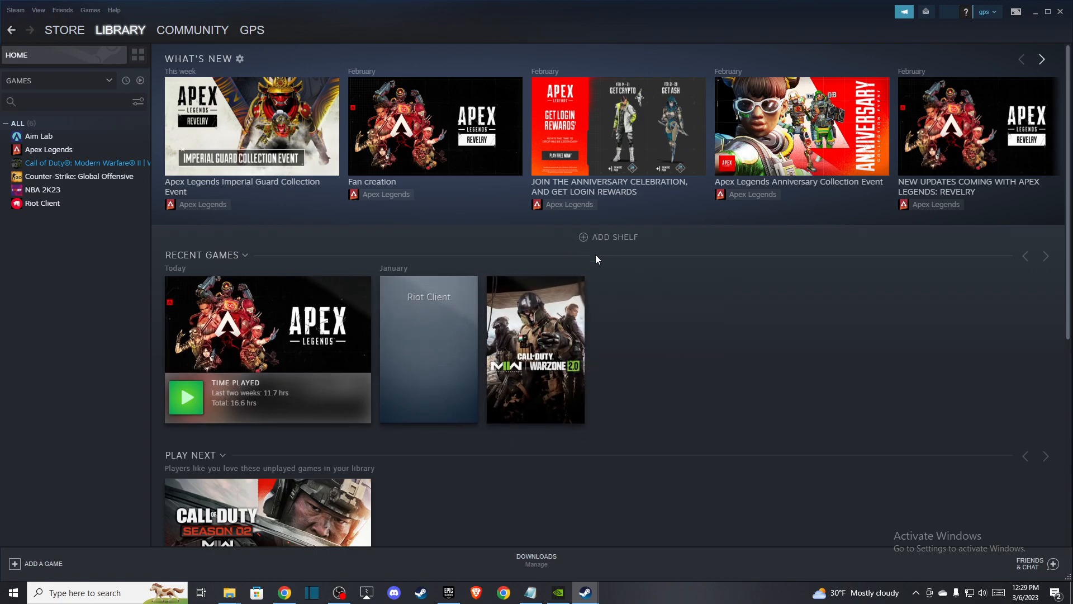
Open Apex Legends' Properties from the library and show its Local Files page (58.97 GB).
click(121, 30)
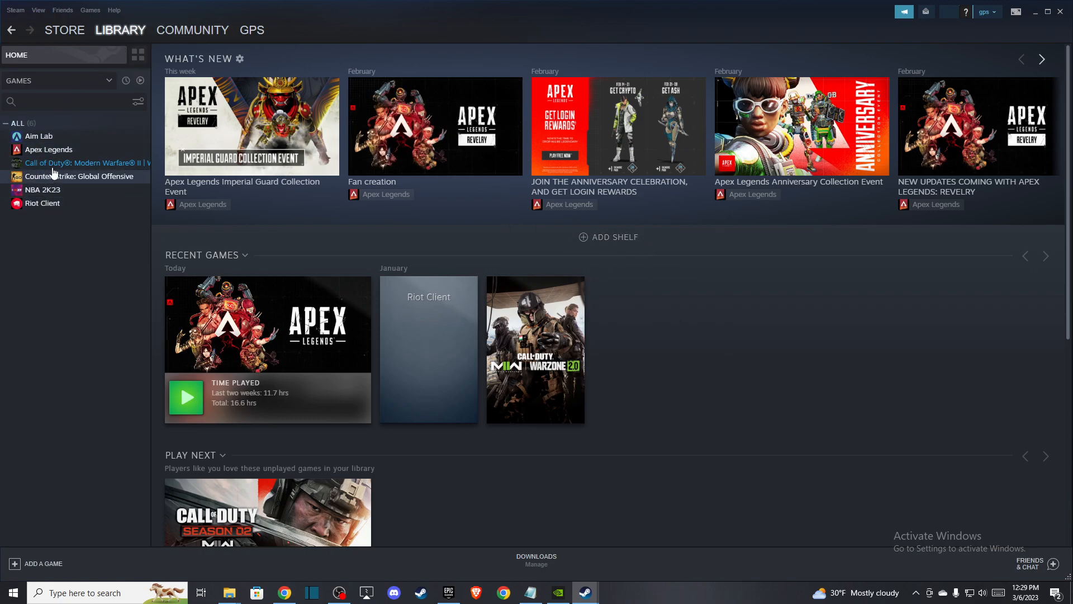
mouse_move(51, 155)
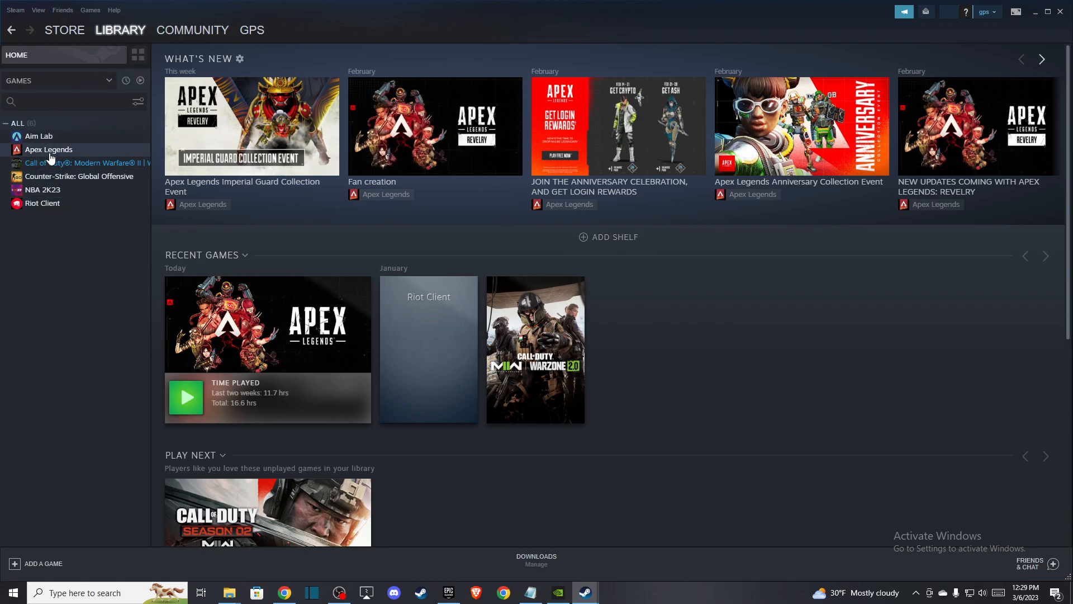
right_click(49, 149)
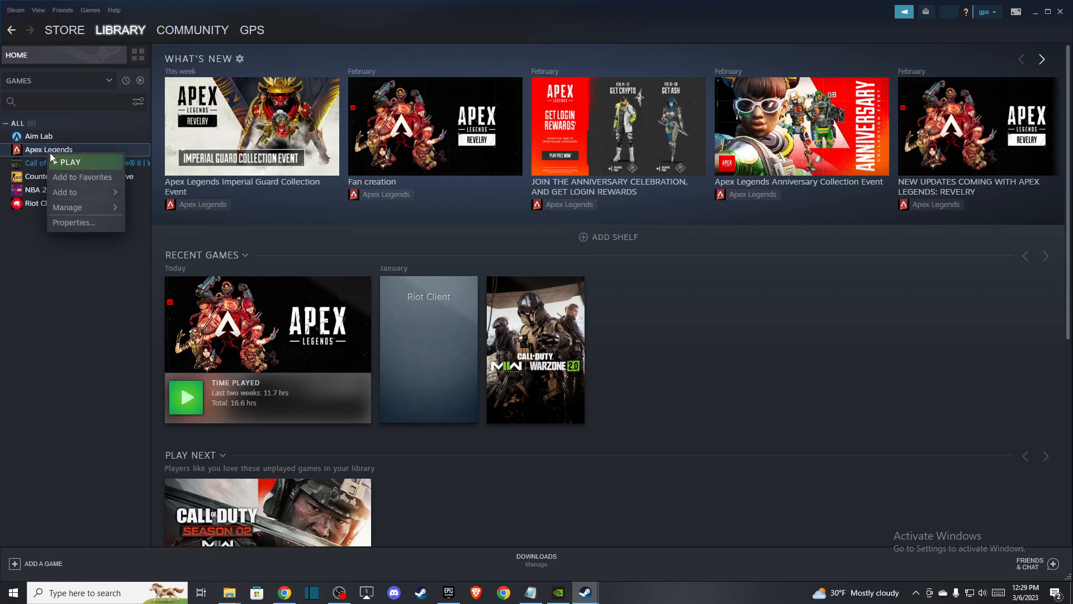
click(73, 222)
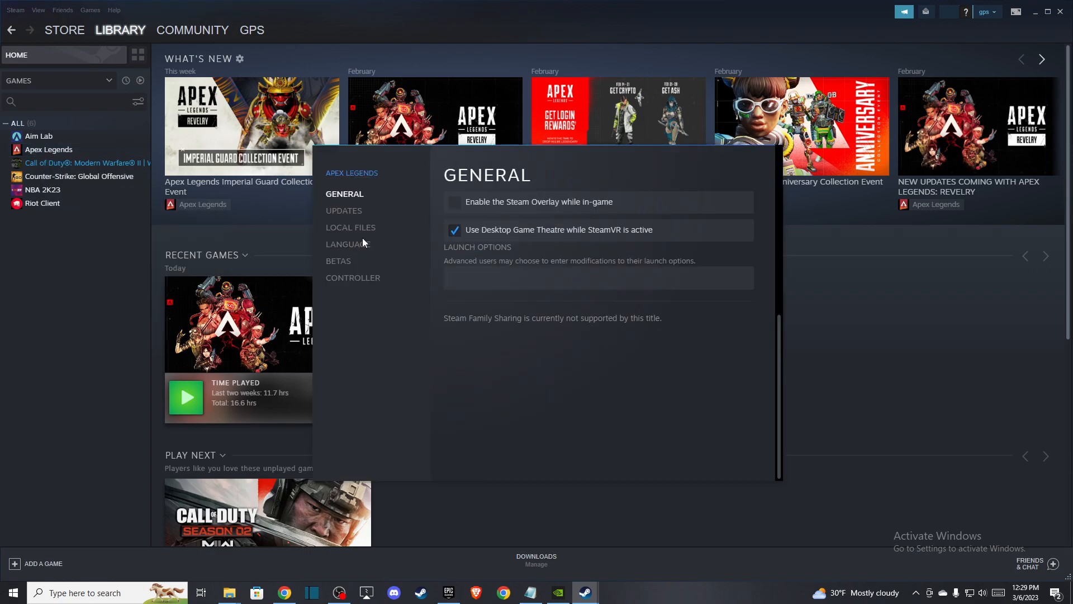
click(351, 227)
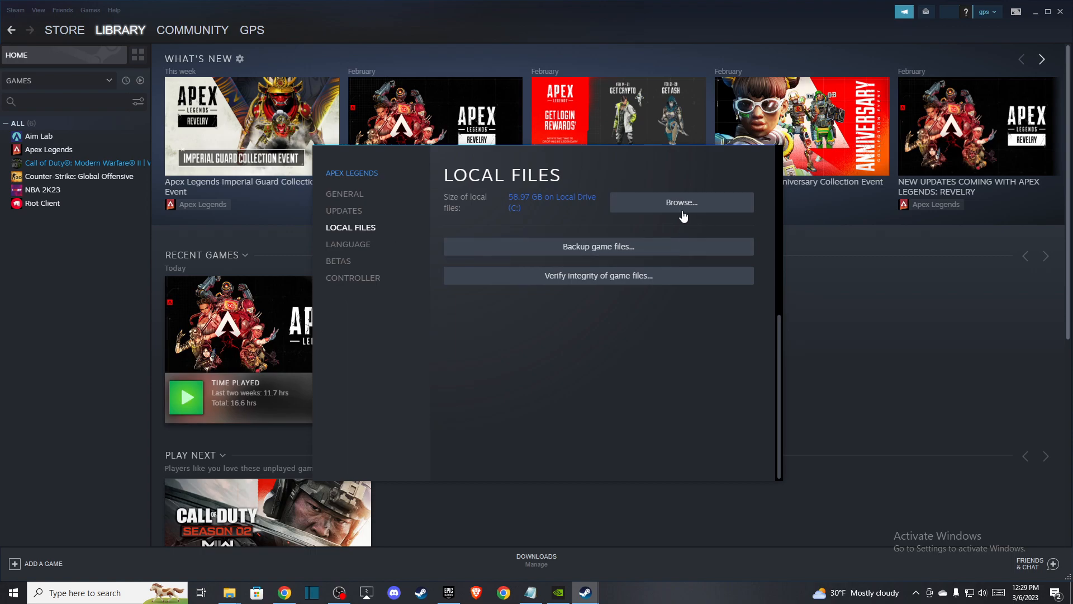
Browse the Apex Legends install folder and open its EasyAntiCheat subfolder.
click(681, 202)
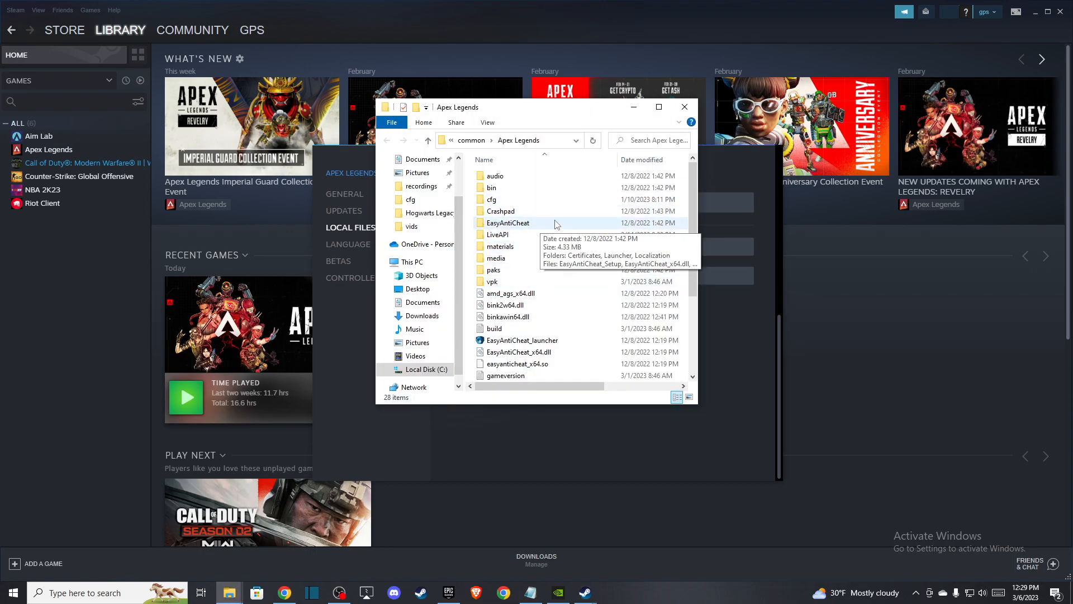
mouse_move(509, 199)
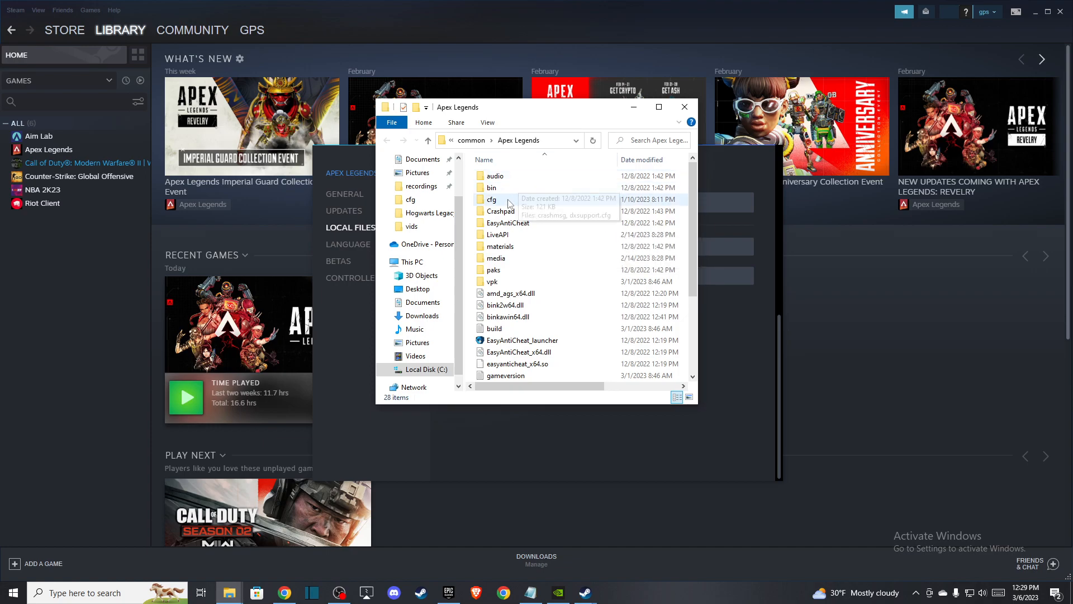
double_click(508, 223)
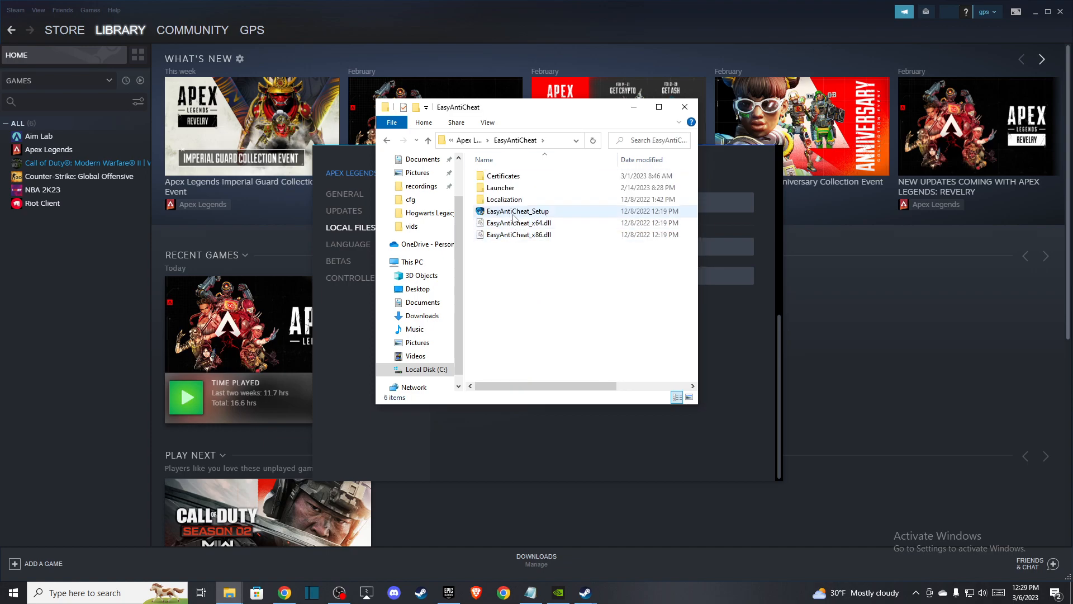
mouse_move(497, 216)
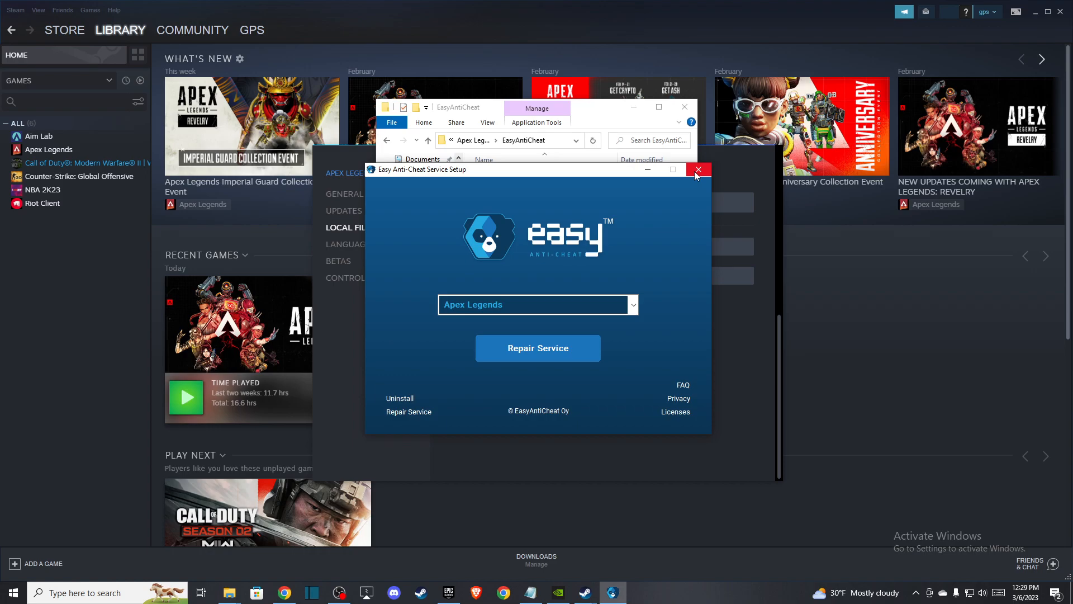
Close the Easy Anti-Cheat Service Setup tool for Apex Legends.
click(698, 170)
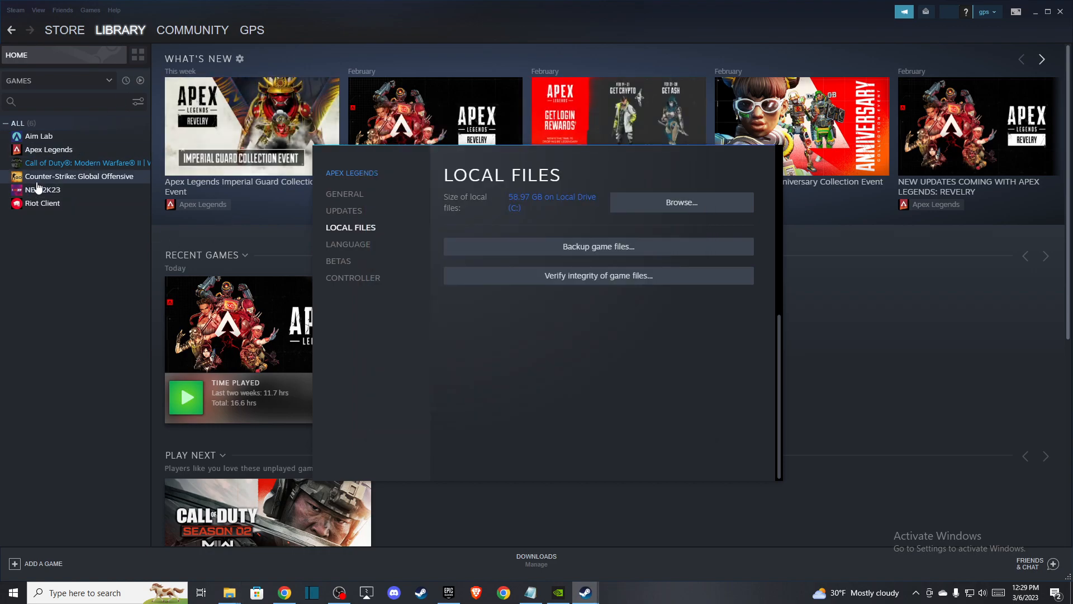
mouse_move(204, 178)
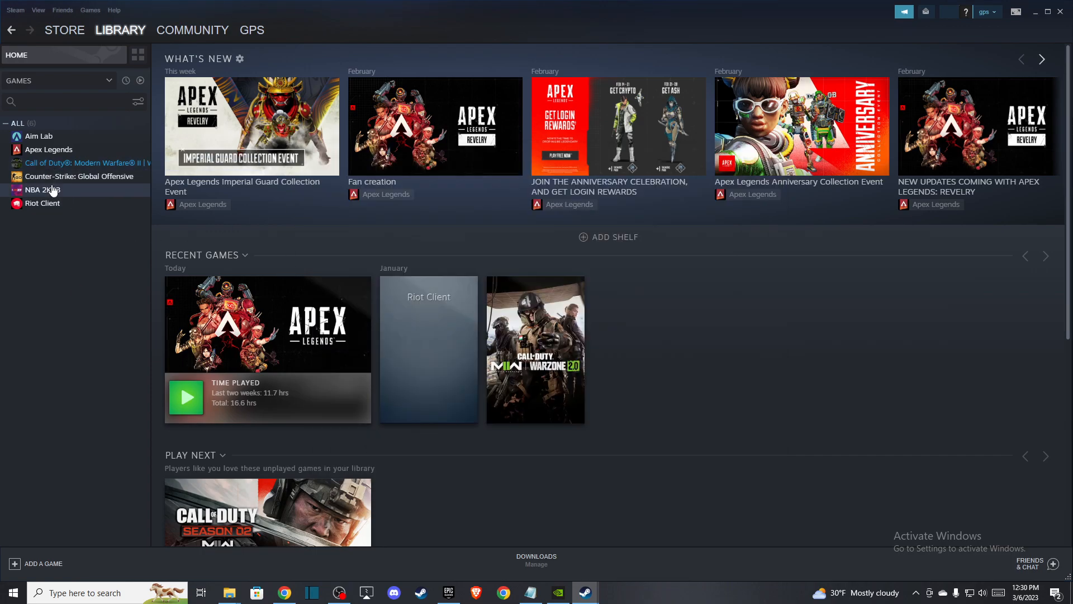
Reopen Apex Legends' Properties on the Local Files page showing 58.97 GB.
right_click(48, 150)
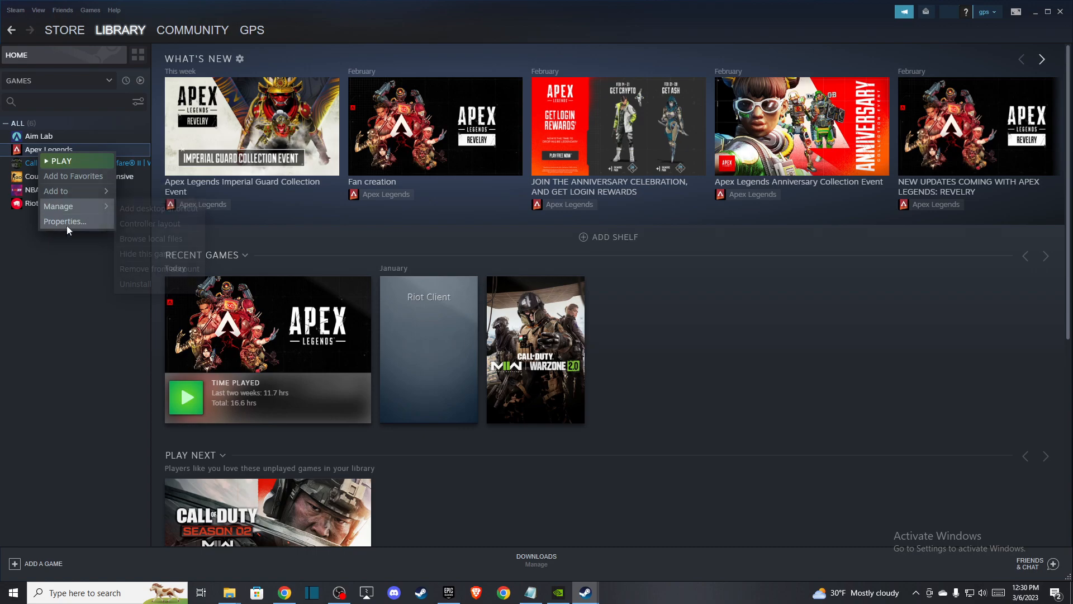
click(65, 220)
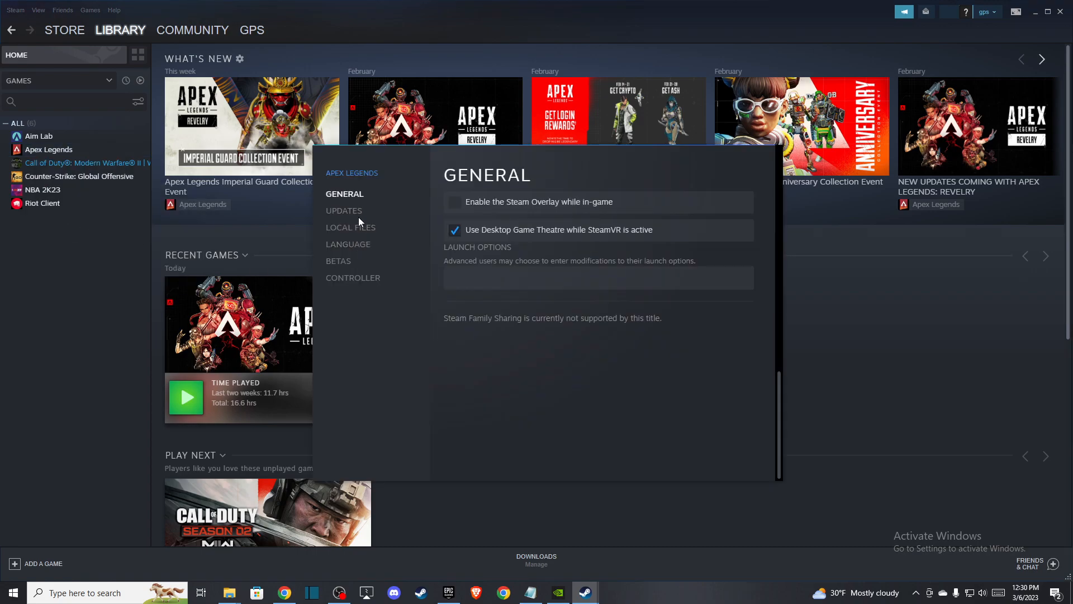
click(351, 227)
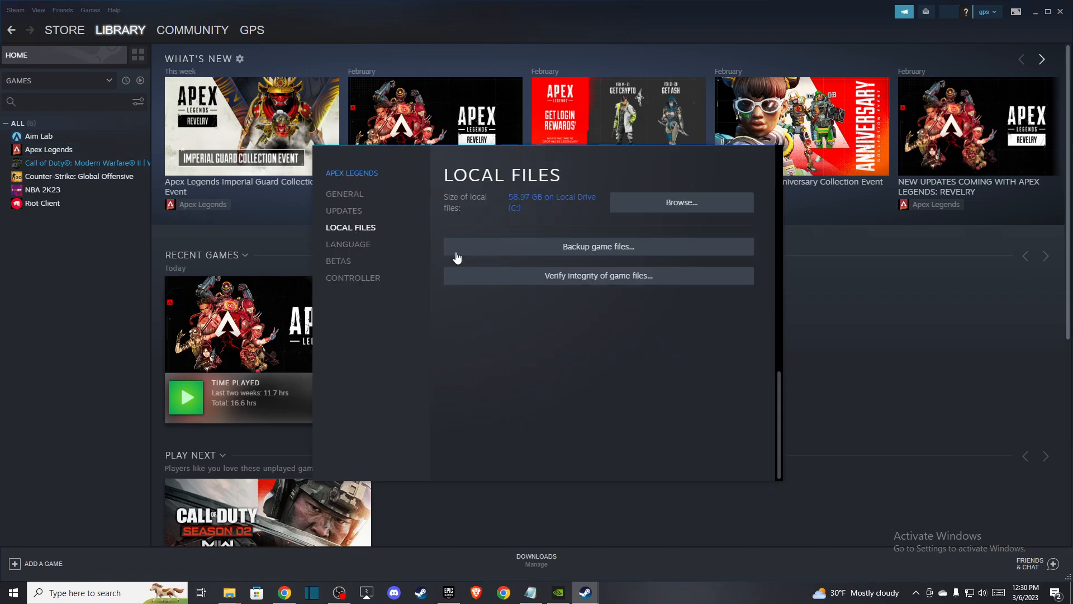
mouse_move(557, 287)
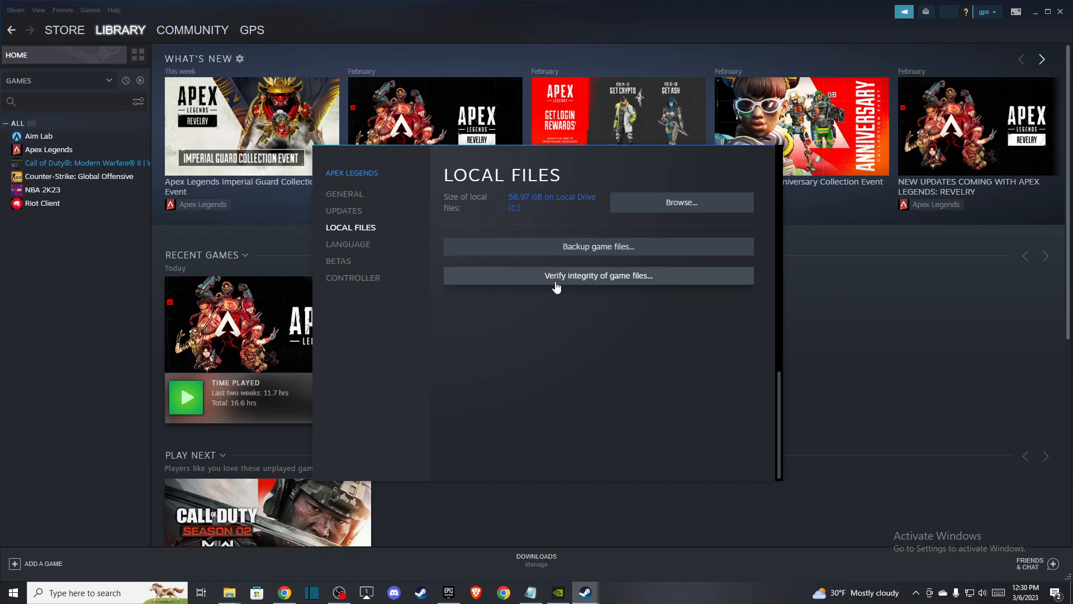
mouse_move(578, 286)
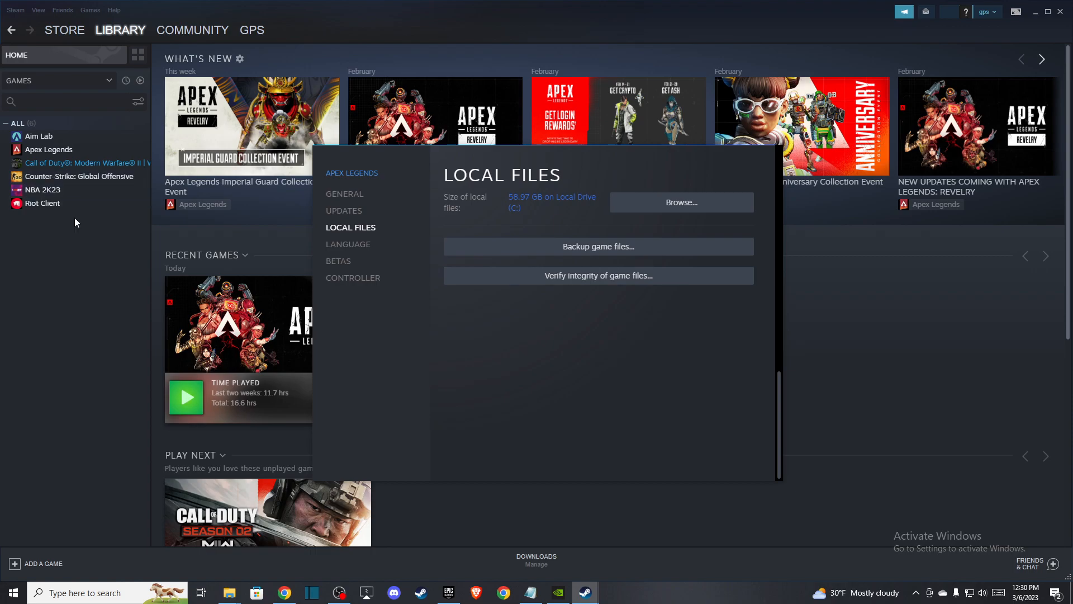
mouse_move(531, 253)
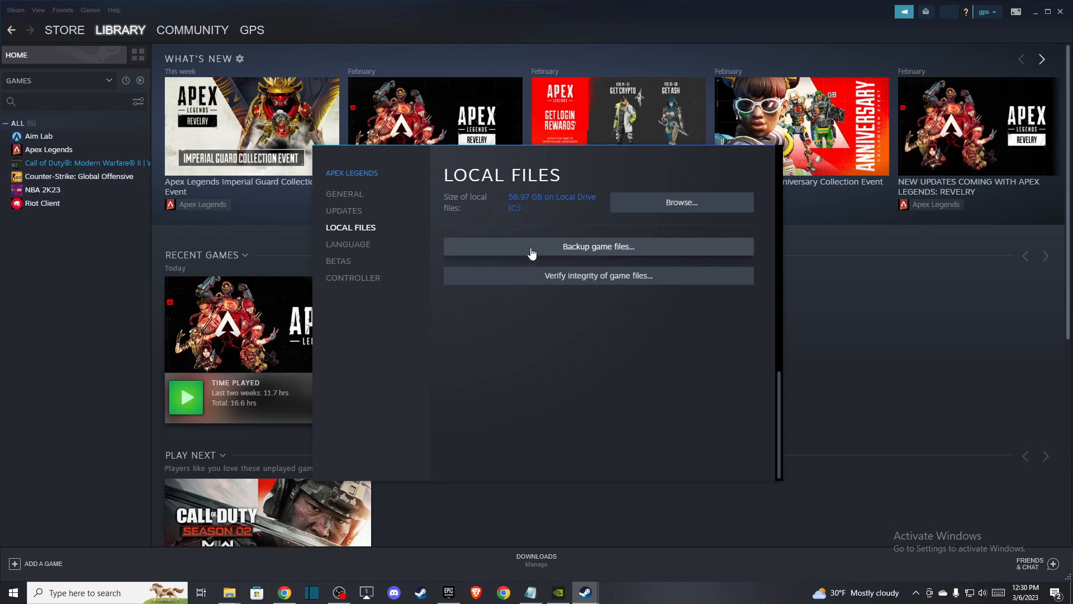
mouse_move(529, 236)
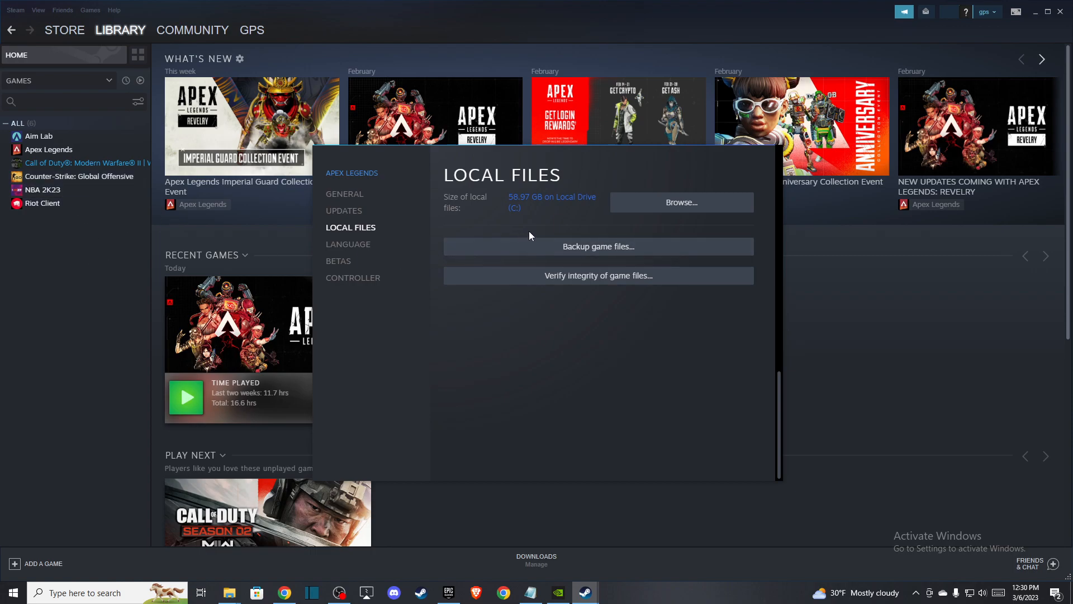
mouse_move(637, 355)
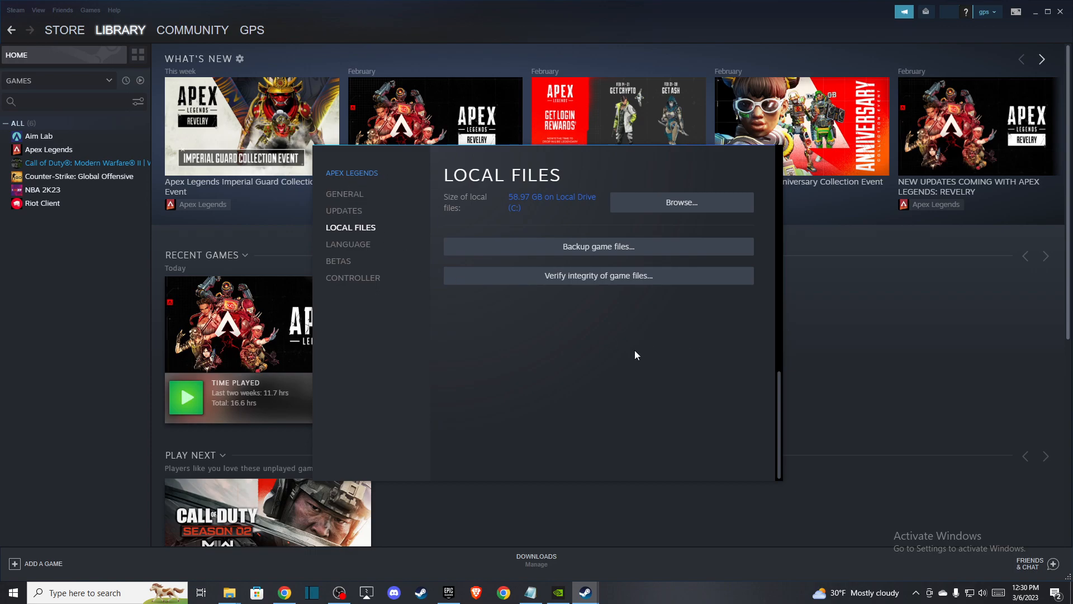
mouse_move(556, 393)
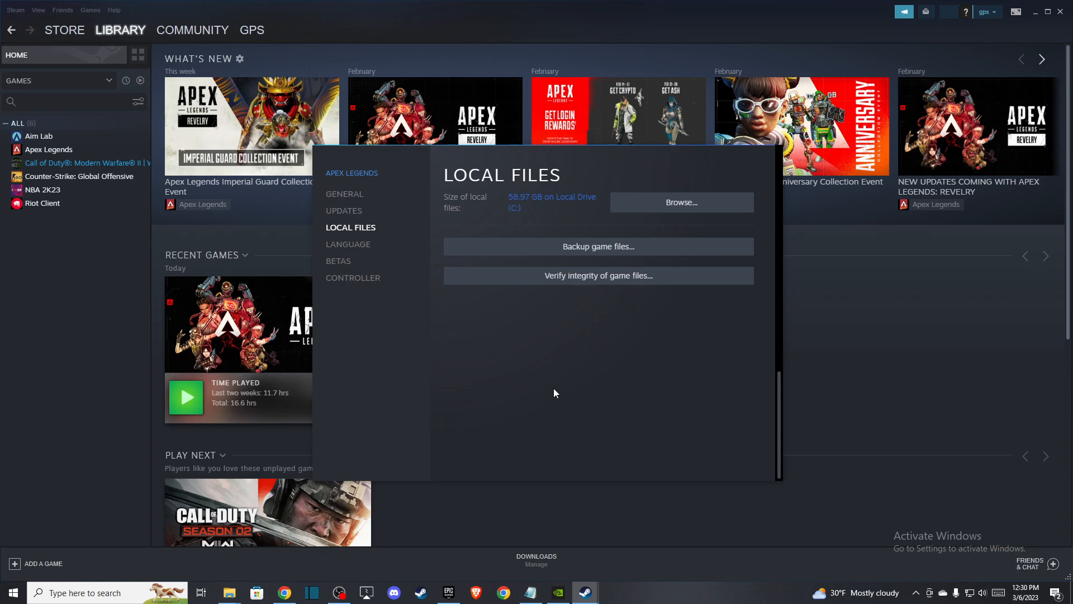
mouse_move(525, 398)
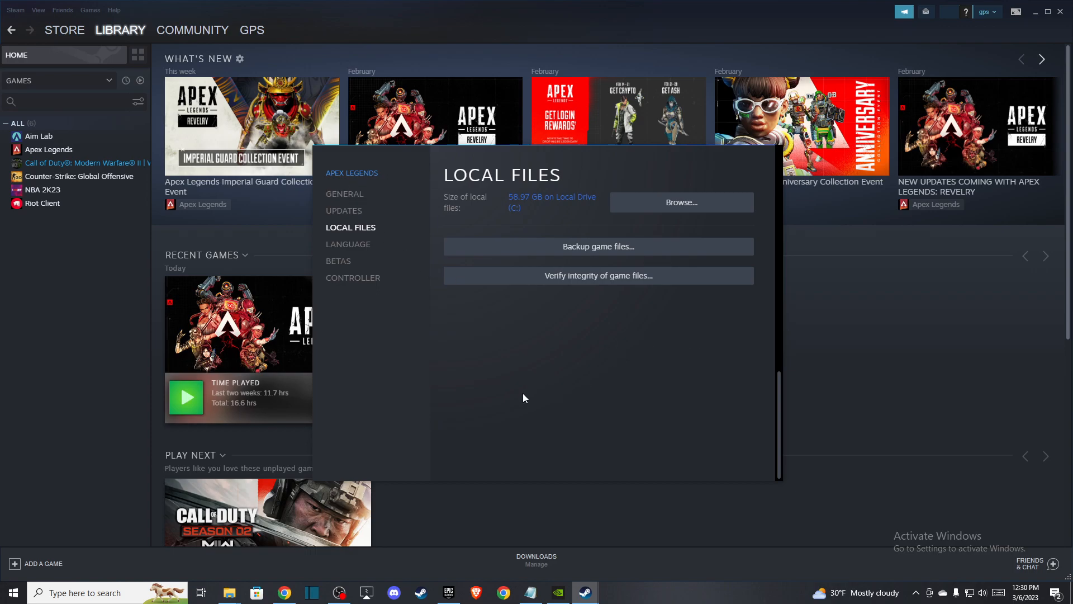